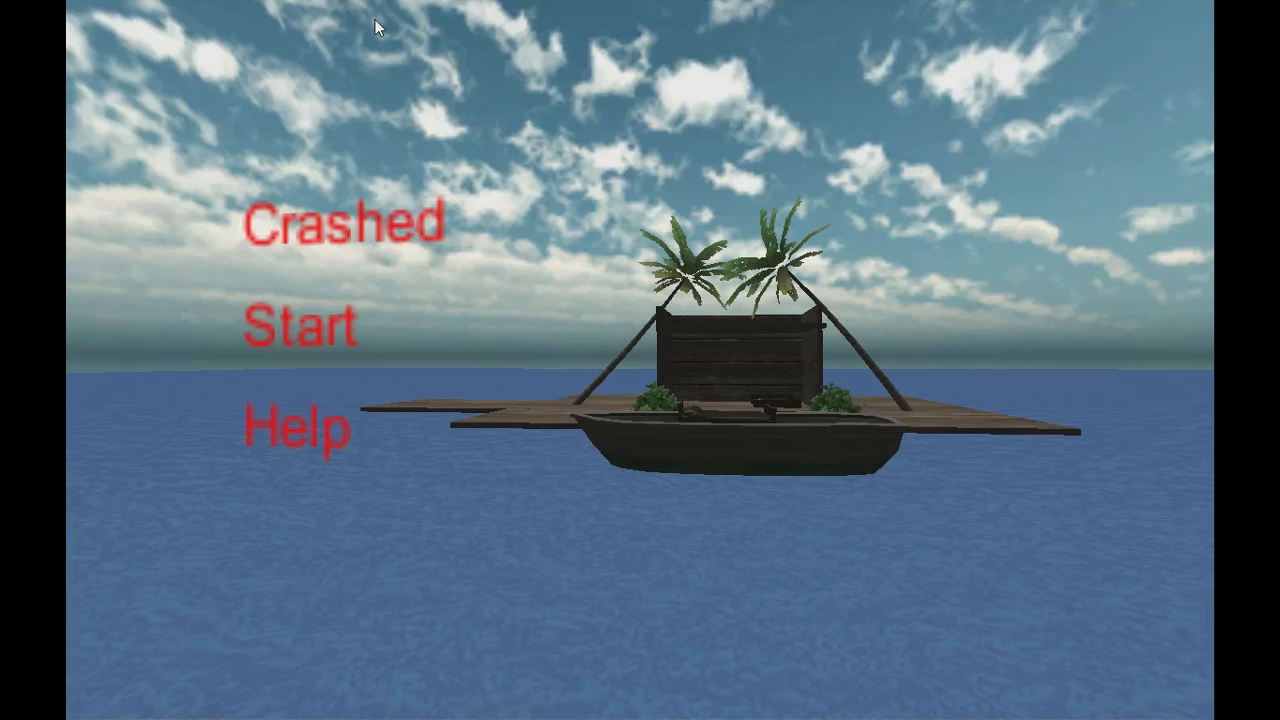
pyautogui.moveTo(372, 108)
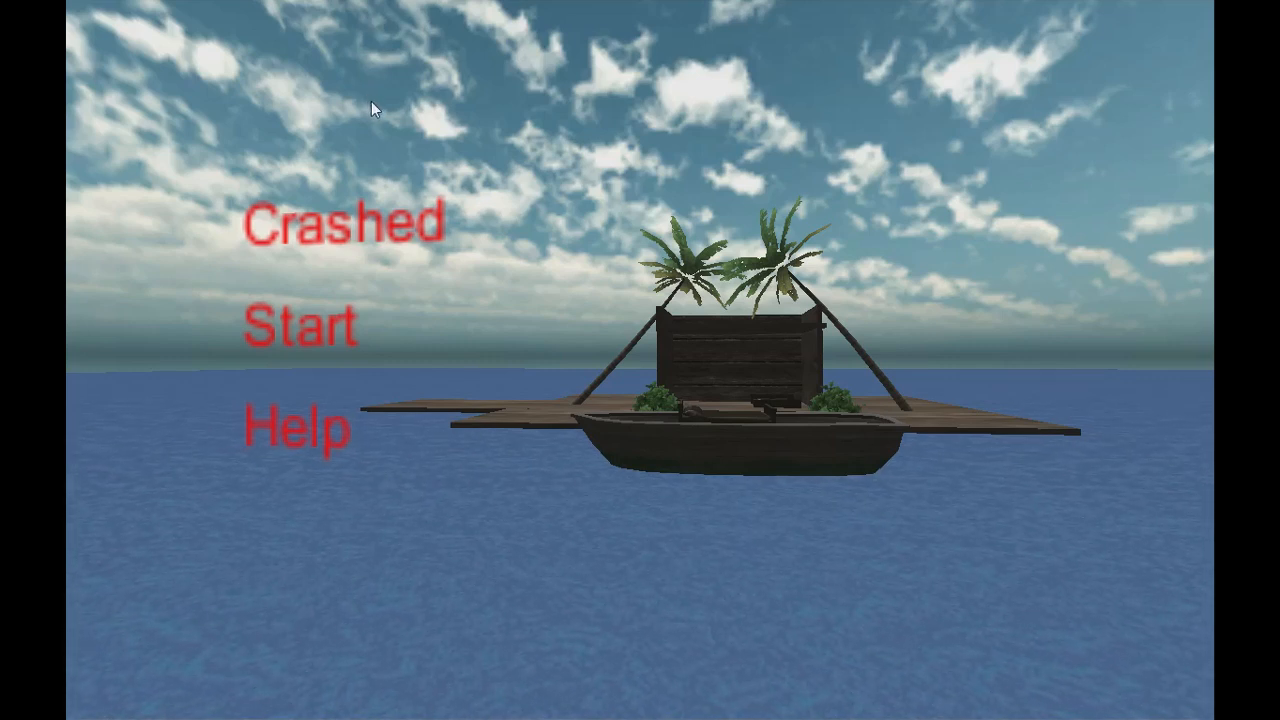
pyautogui.moveTo(412, 224)
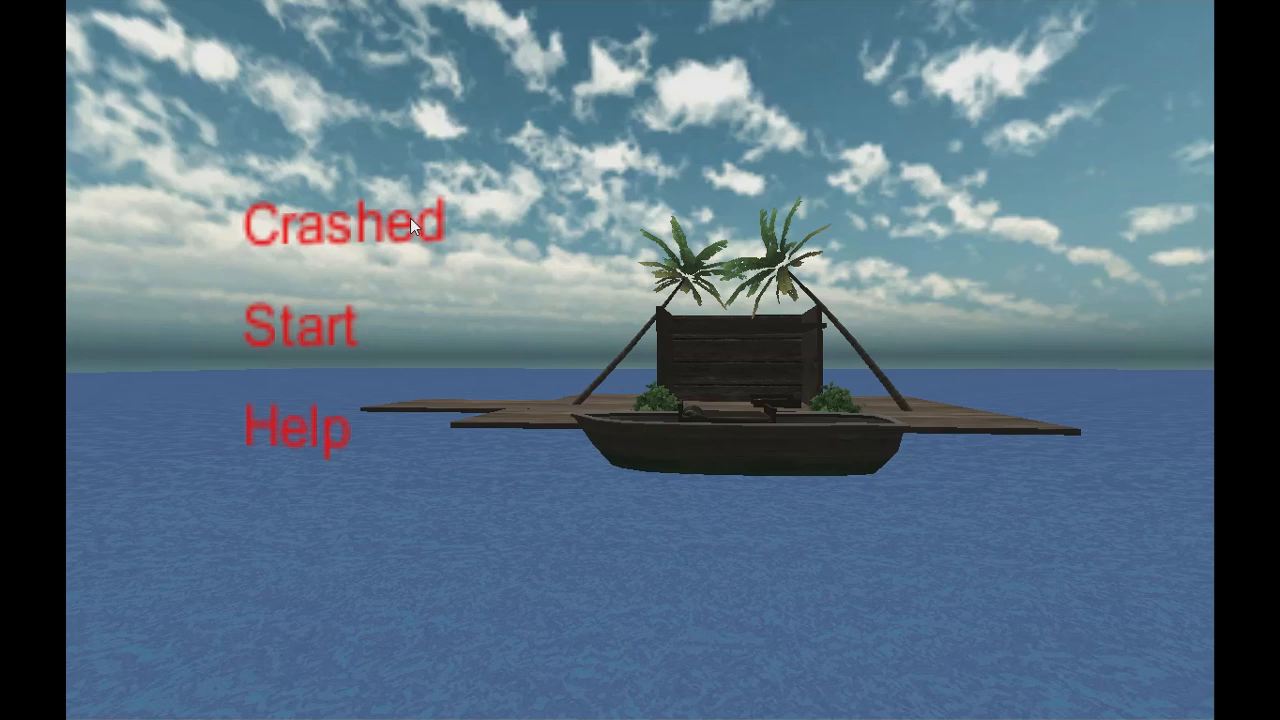
pyautogui.moveTo(292, 248)
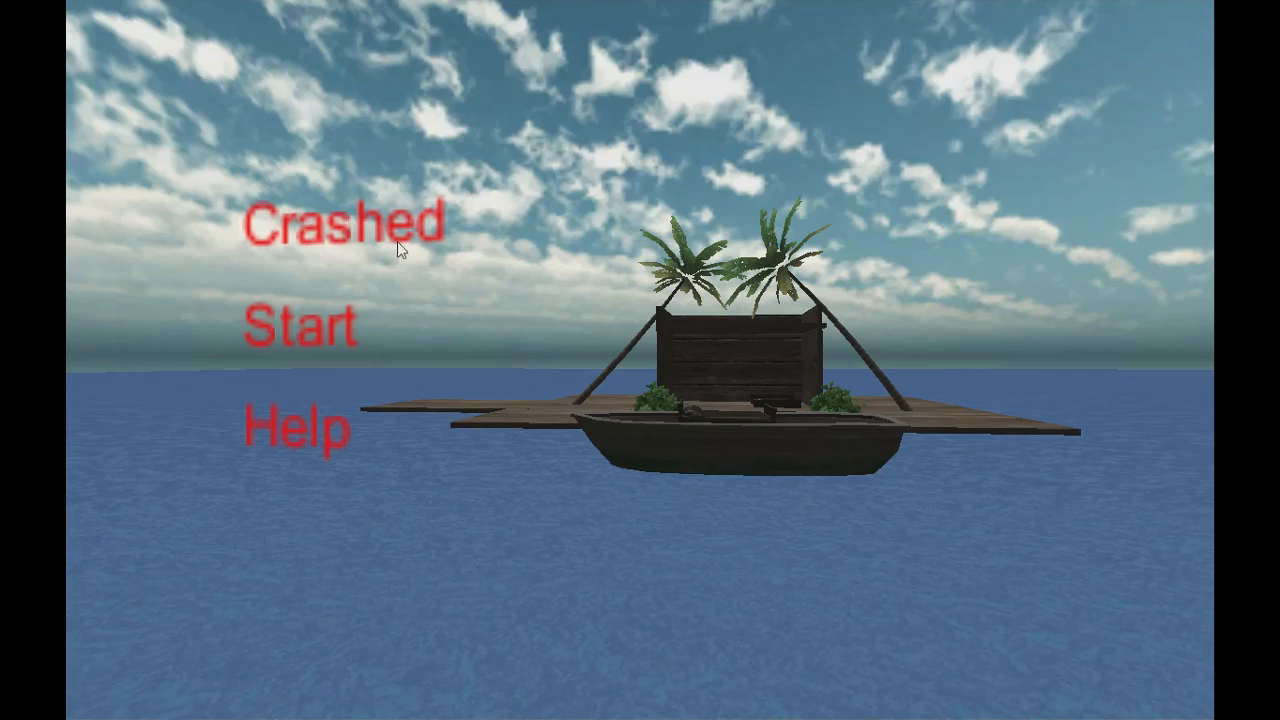
# Start new playthroughs from the main menu and drive through the level again
pyautogui.click(300, 324)
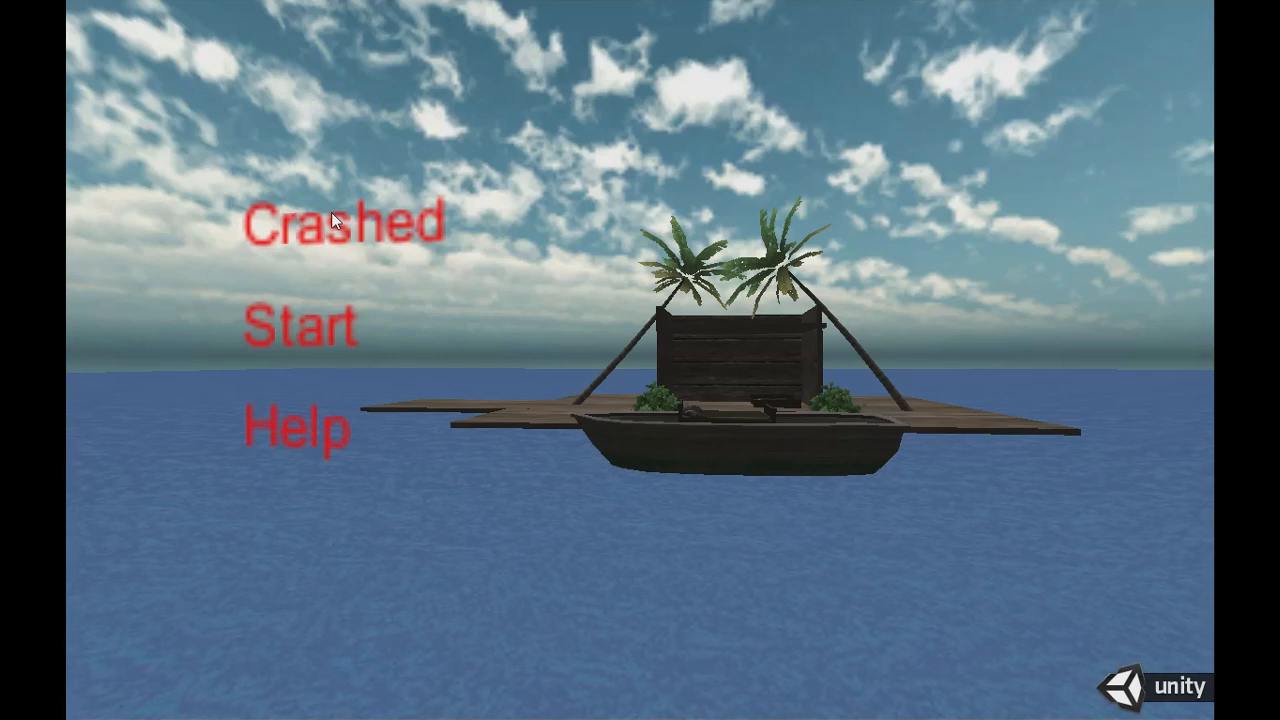
pyautogui.moveTo(312, 356)
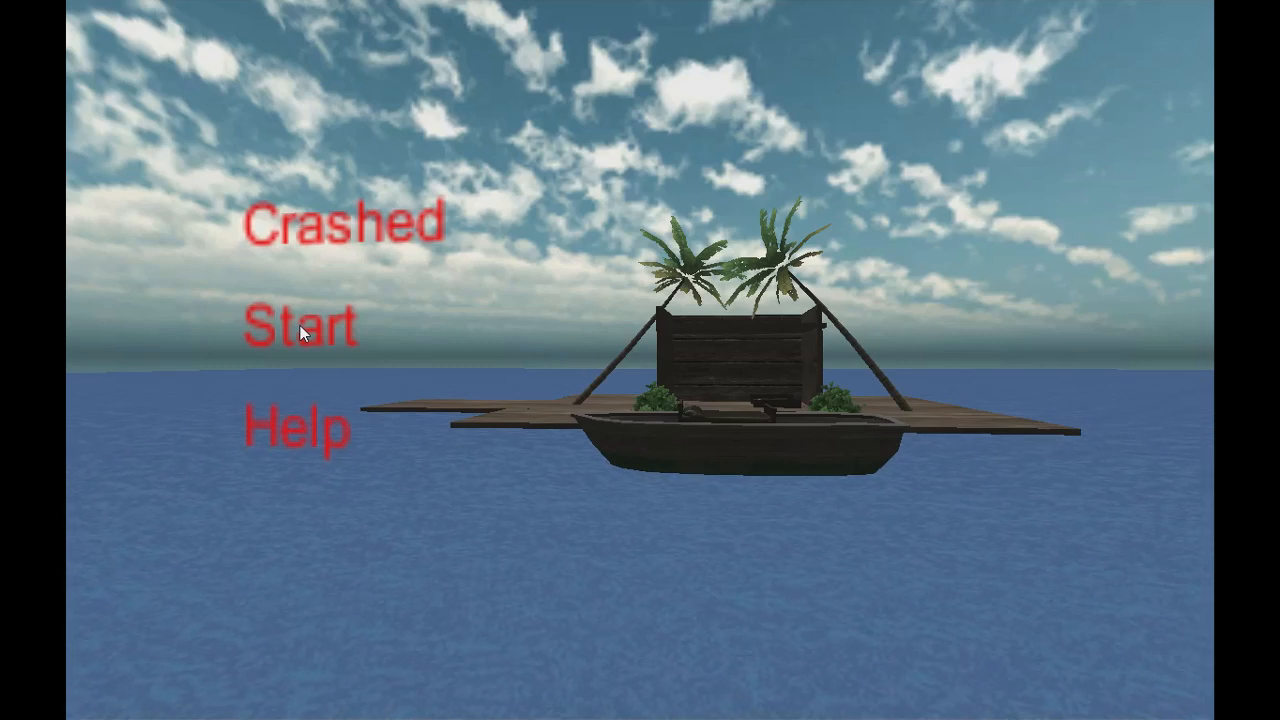
pyautogui.click(304, 324)
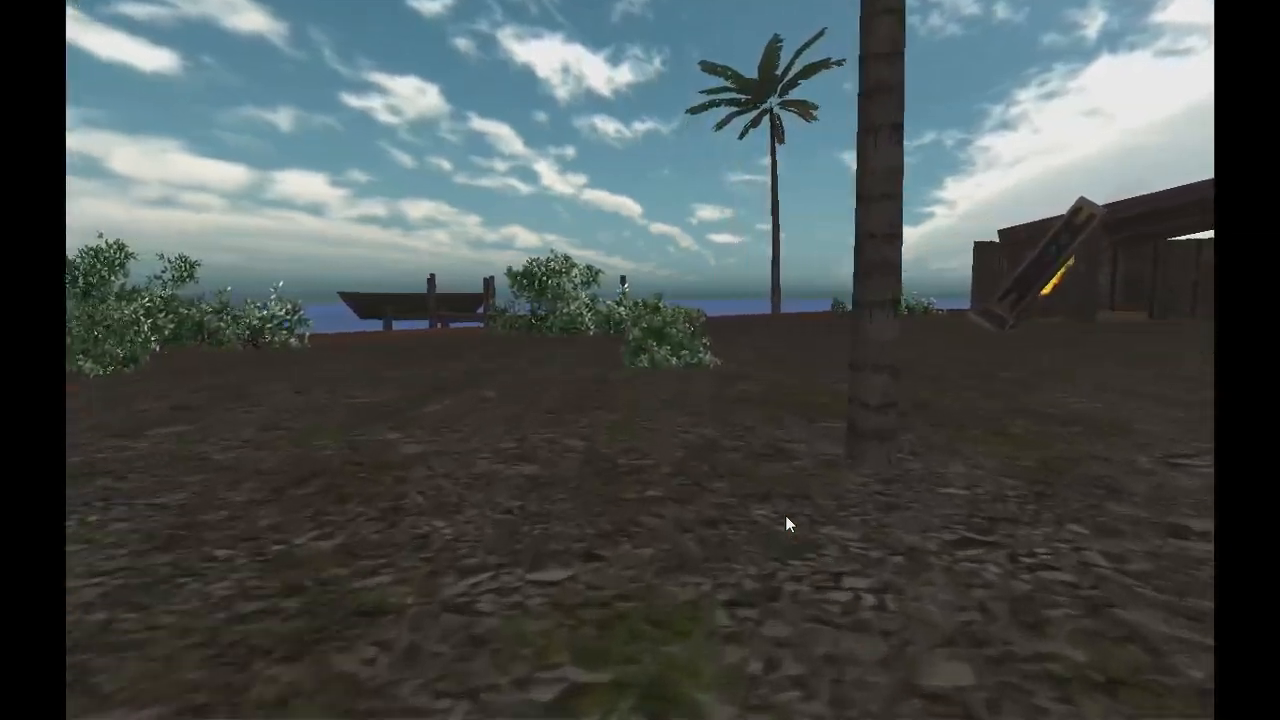
pyautogui.moveTo(790, 522)
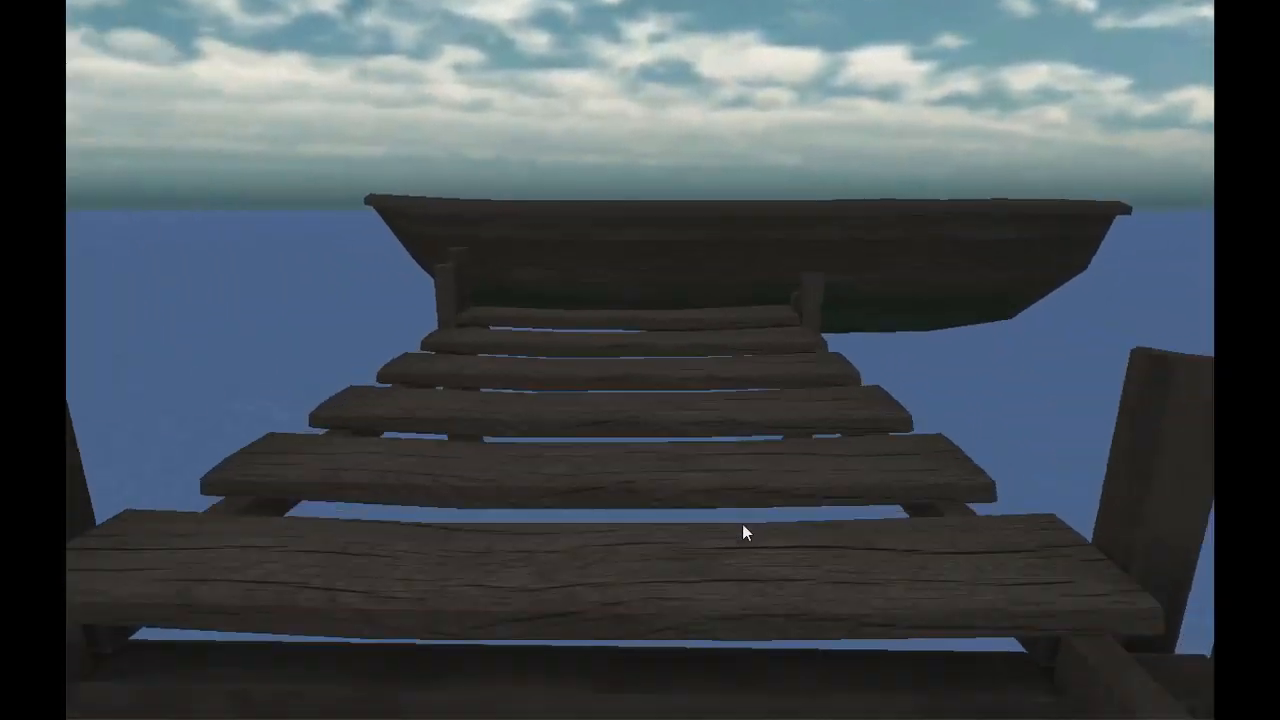
pyautogui.moveTo(660, 536)
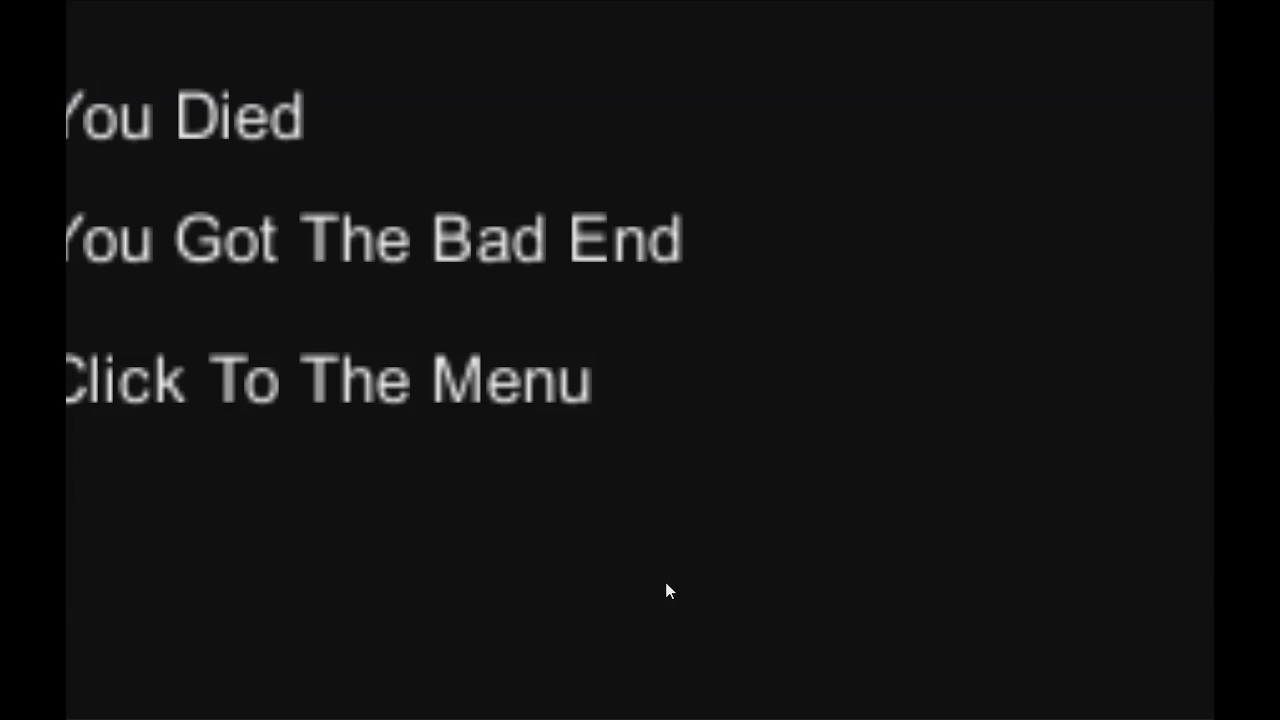
pyautogui.moveTo(700, 564)
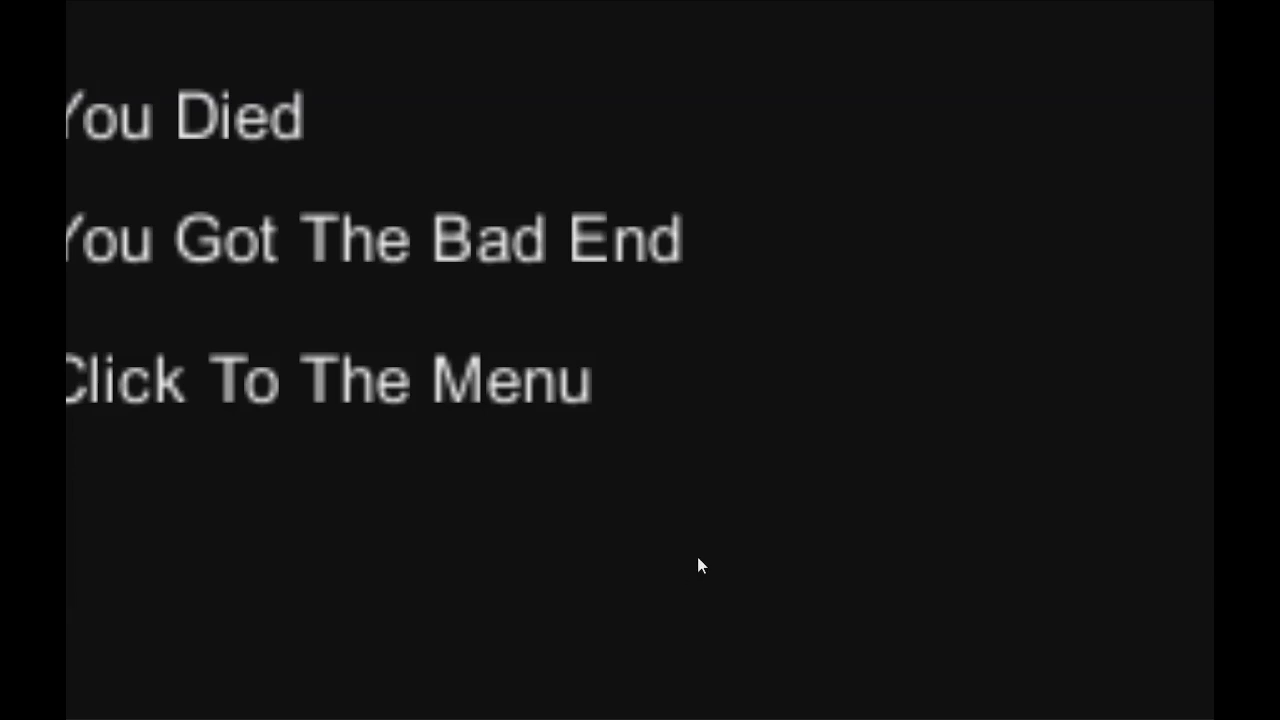
pyautogui.moveTo(610, 464)
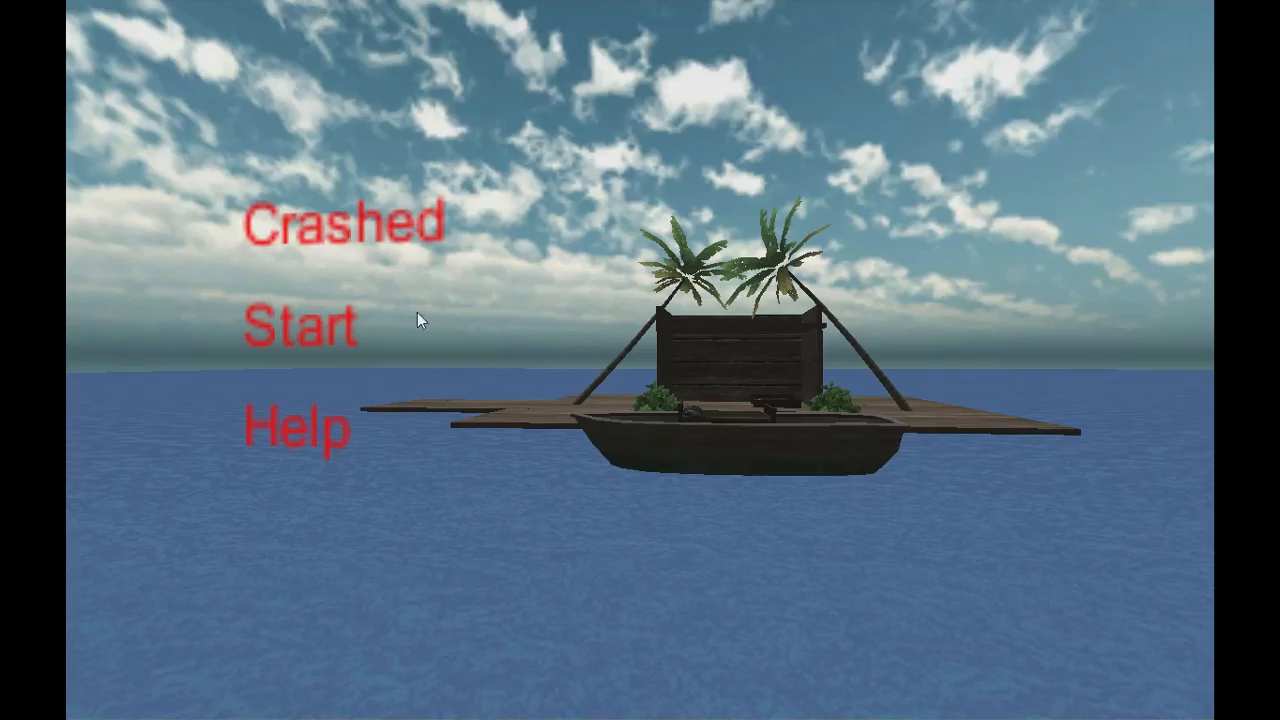
pyautogui.moveTo(544, 278)
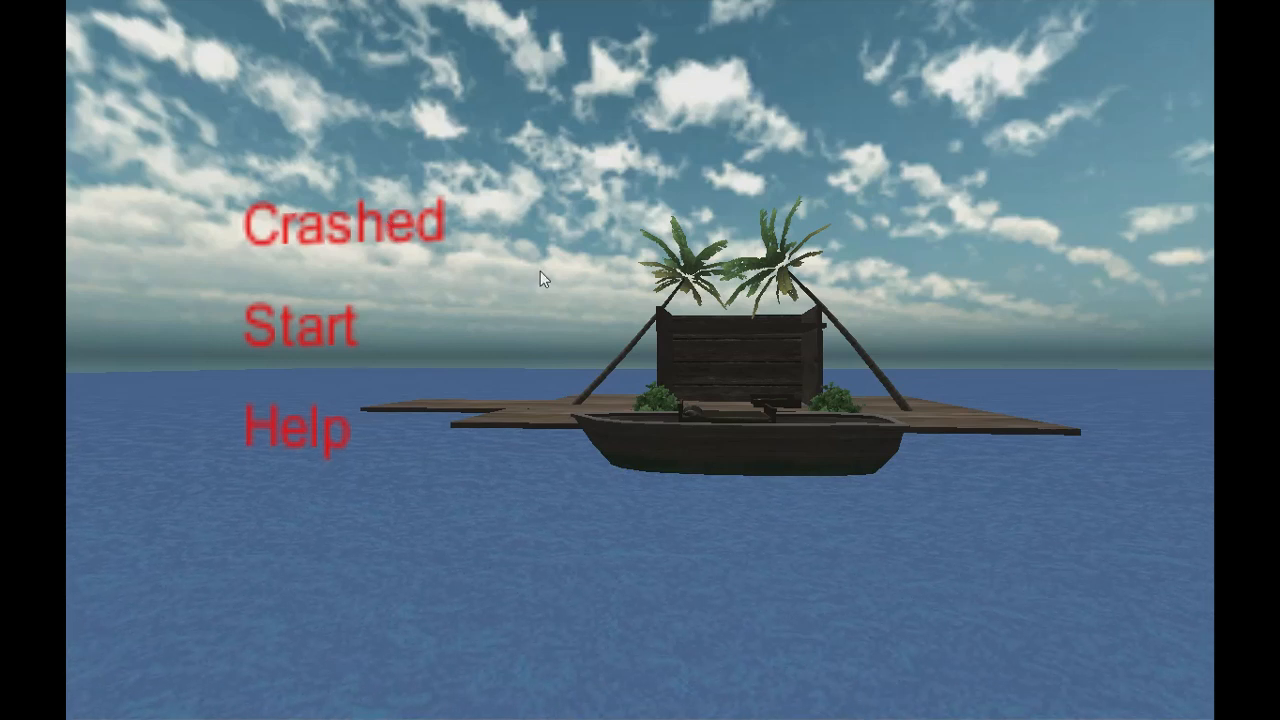
pyautogui.click(296, 328)
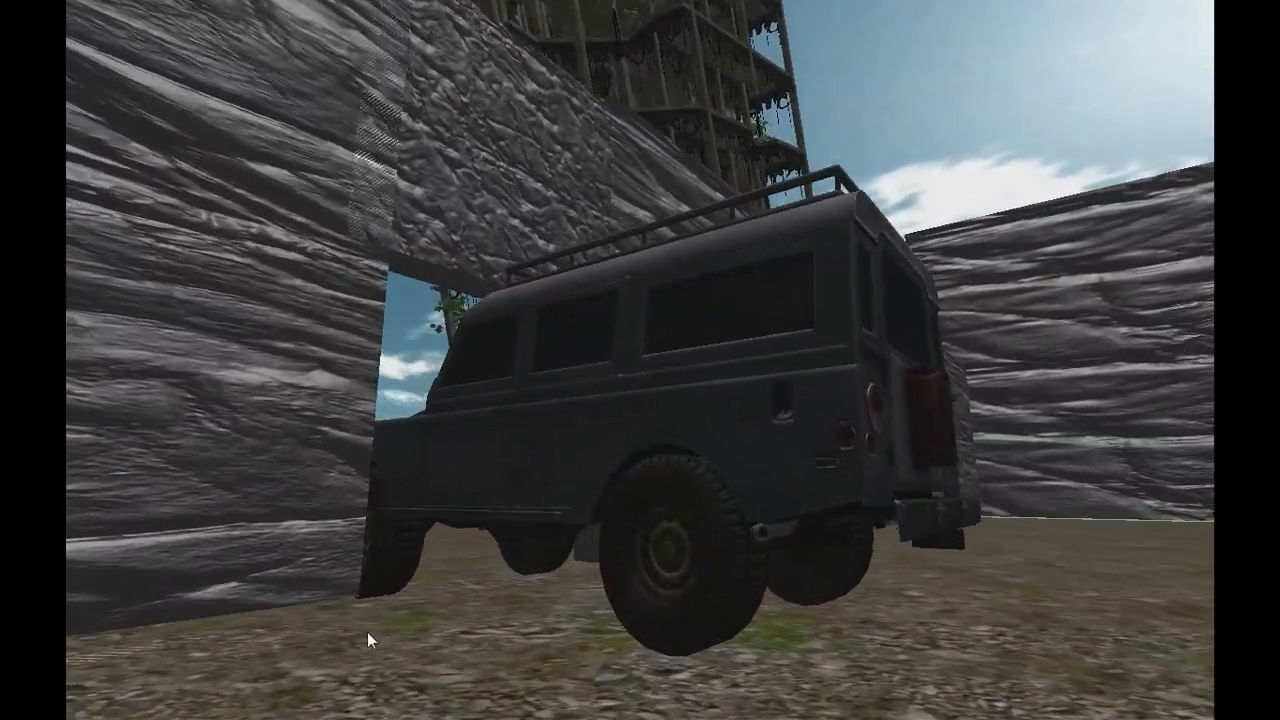
# Continue past the ending story text and return to the main menu
pyautogui.click(360, 620)
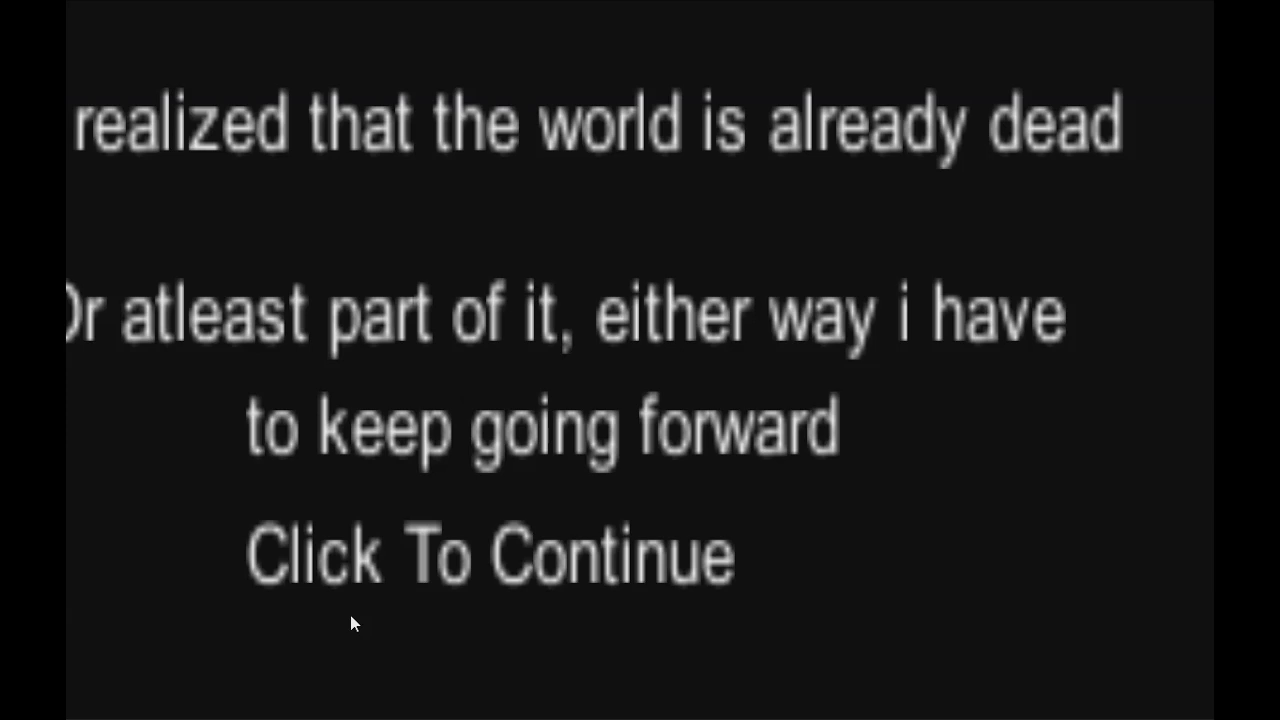
pyautogui.moveTo(350, 610)
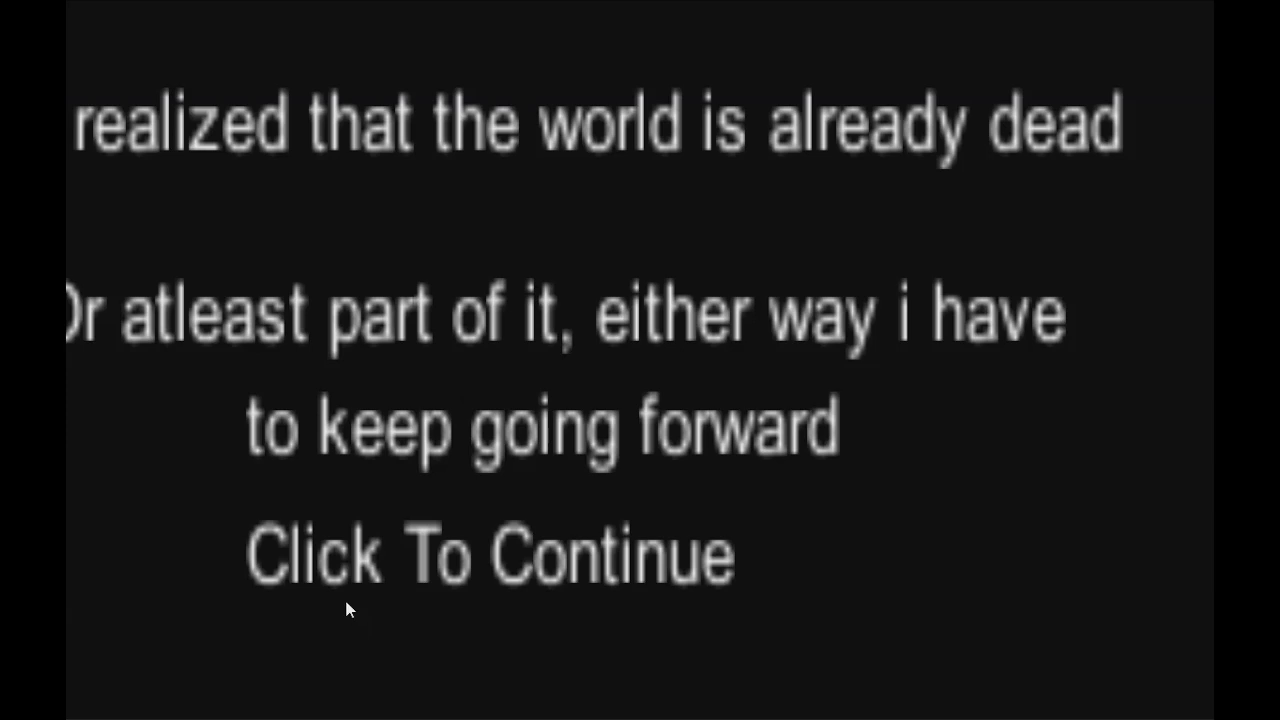
pyautogui.click(488, 556)
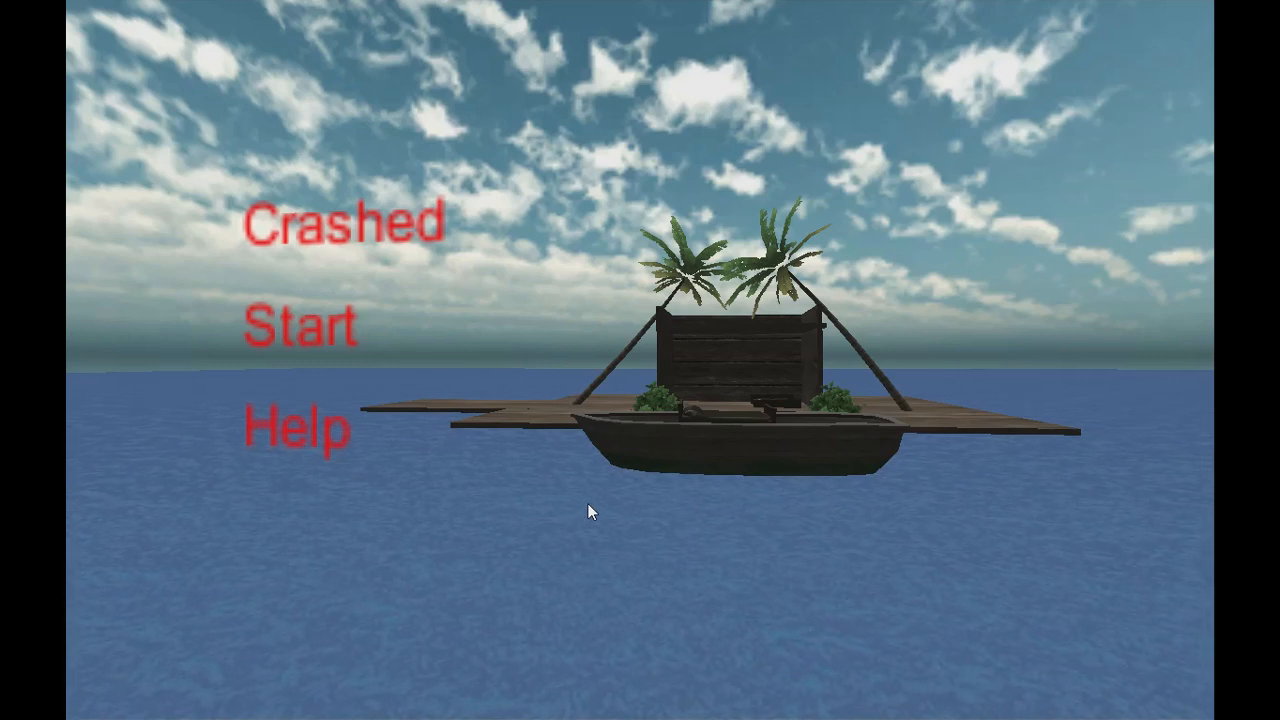
pyautogui.moveTo(616, 490)
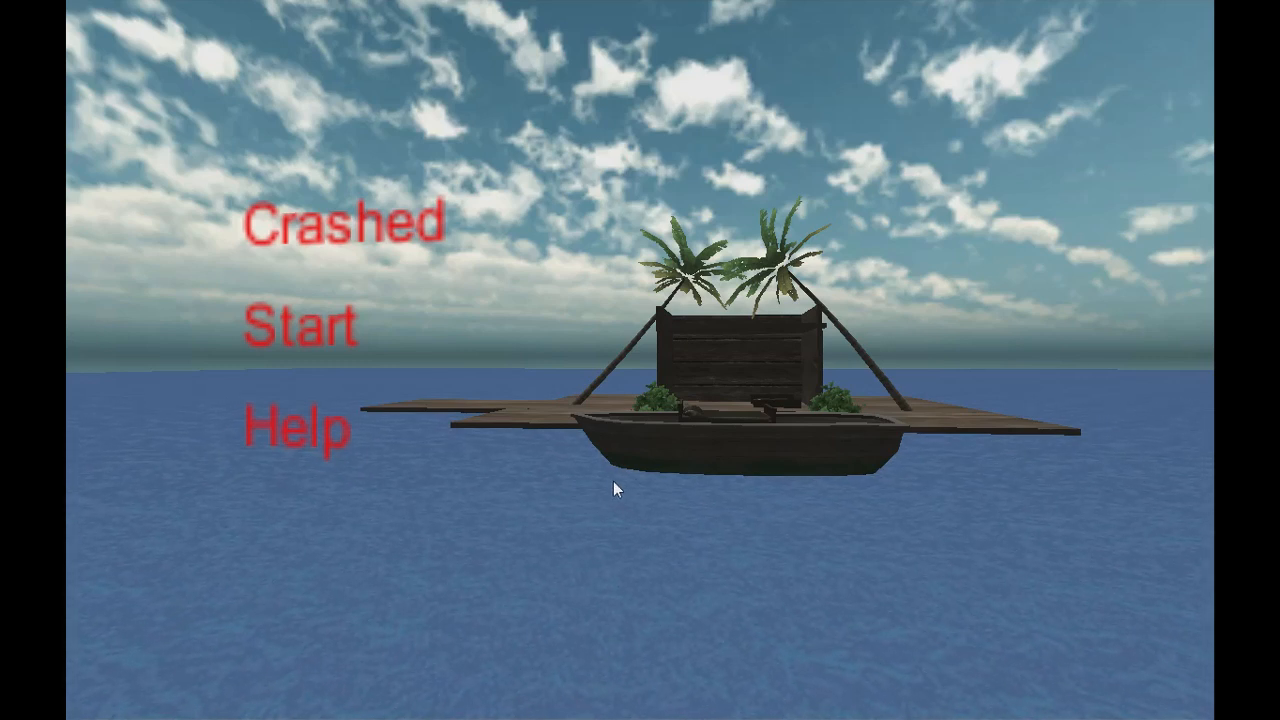
pyautogui.moveTo(636, 530)
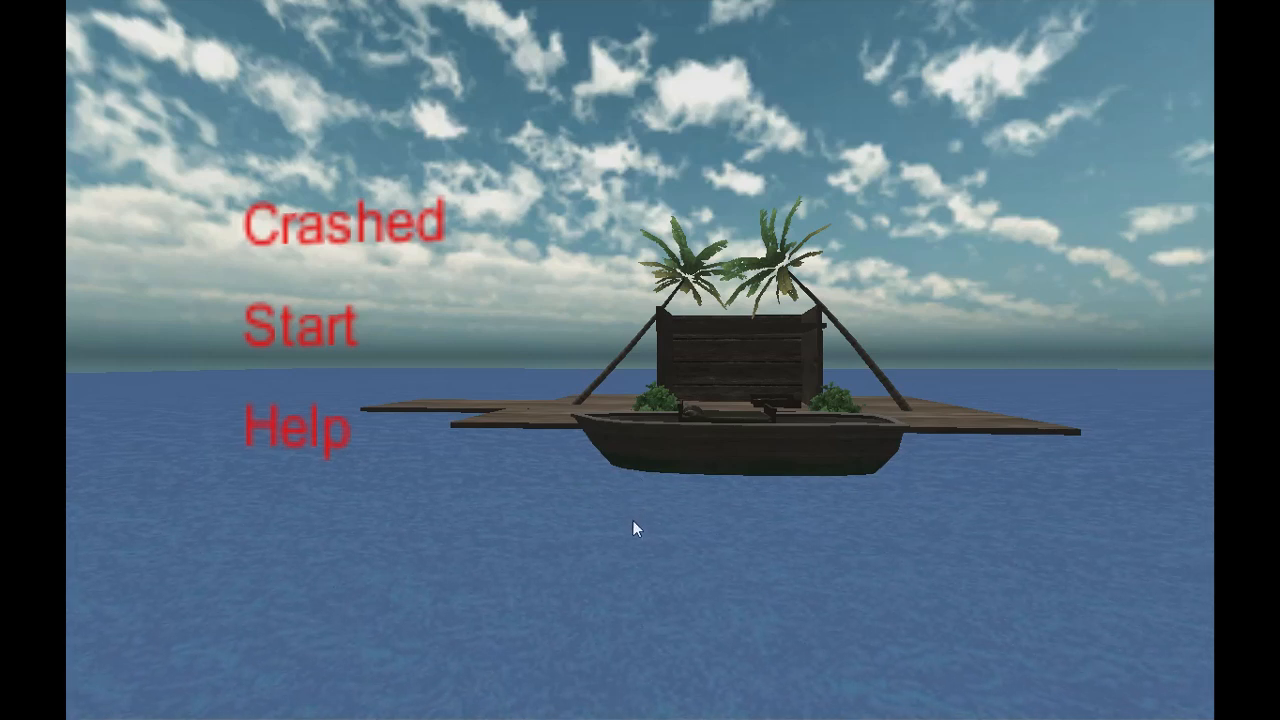